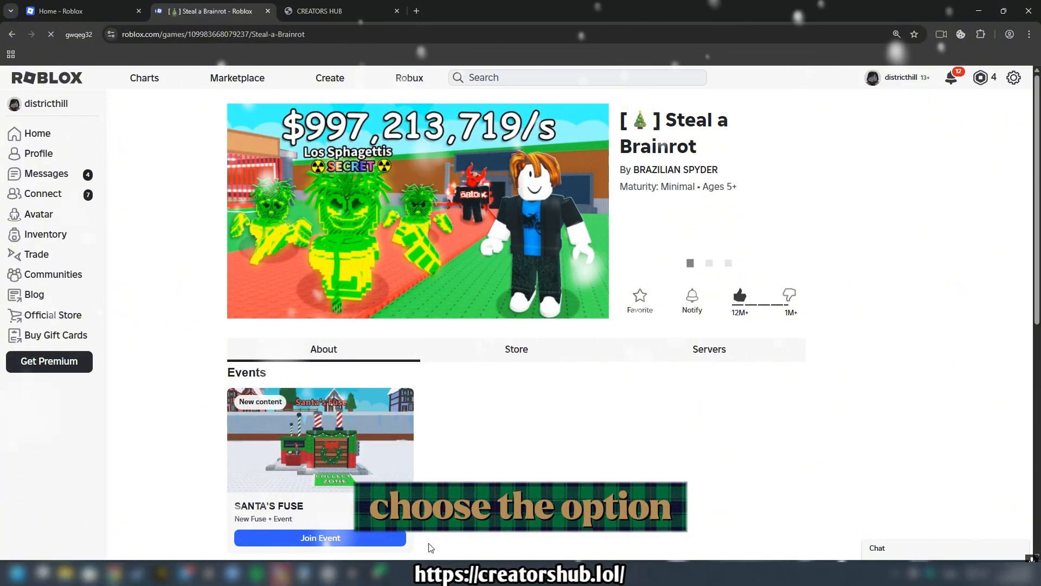
# Show the Network log in DevTools and copy the Steal-a-Brainrot page request
pyautogui.press('F12')
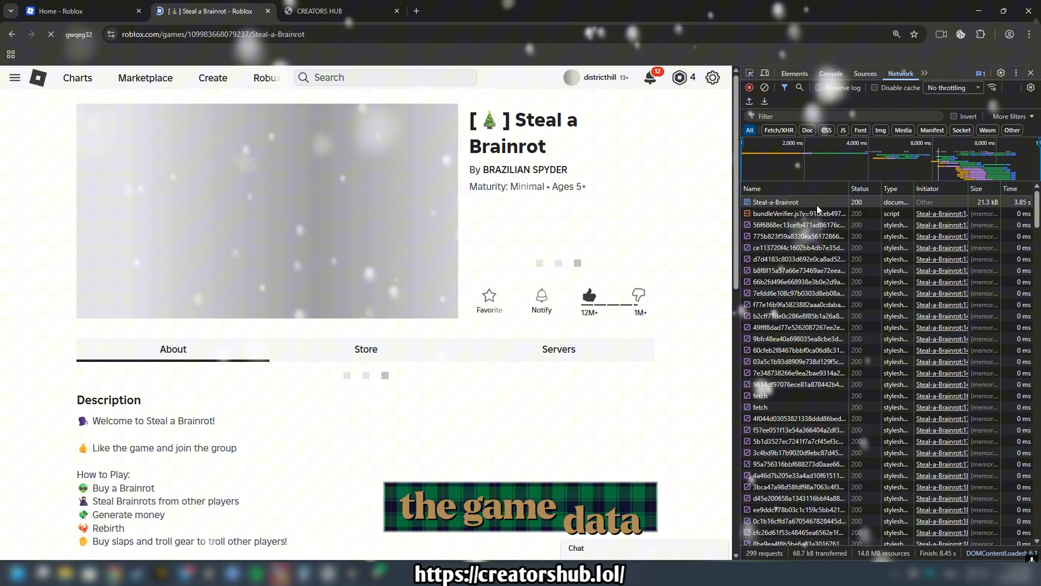
pyautogui.rightClick(774, 201)
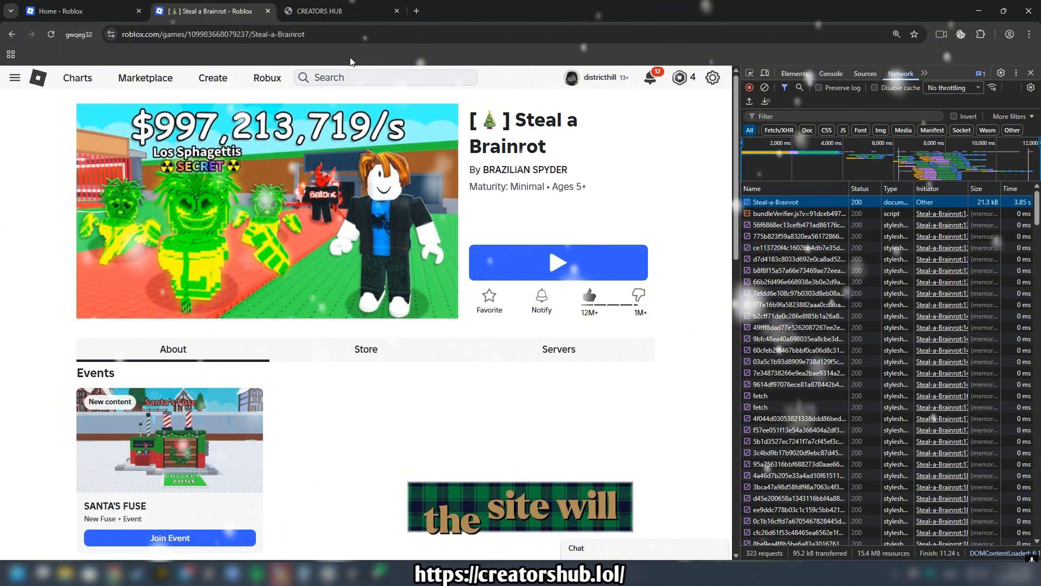
# On CreatorsHub, get Steal a Brainrot under Premium Games and choose the Month Past version
pyautogui.click(339, 10)
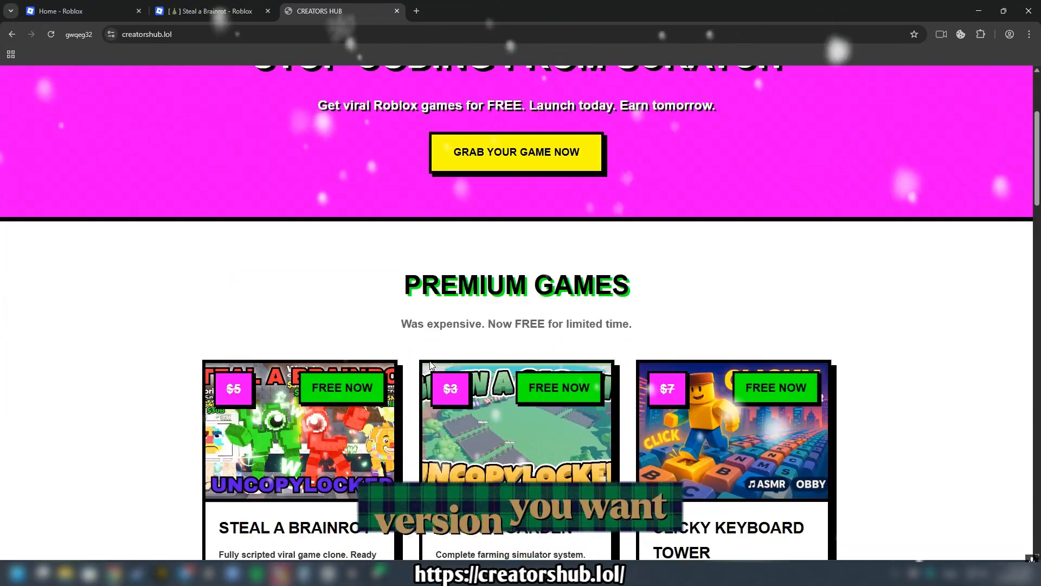
pyautogui.scroll(-3)
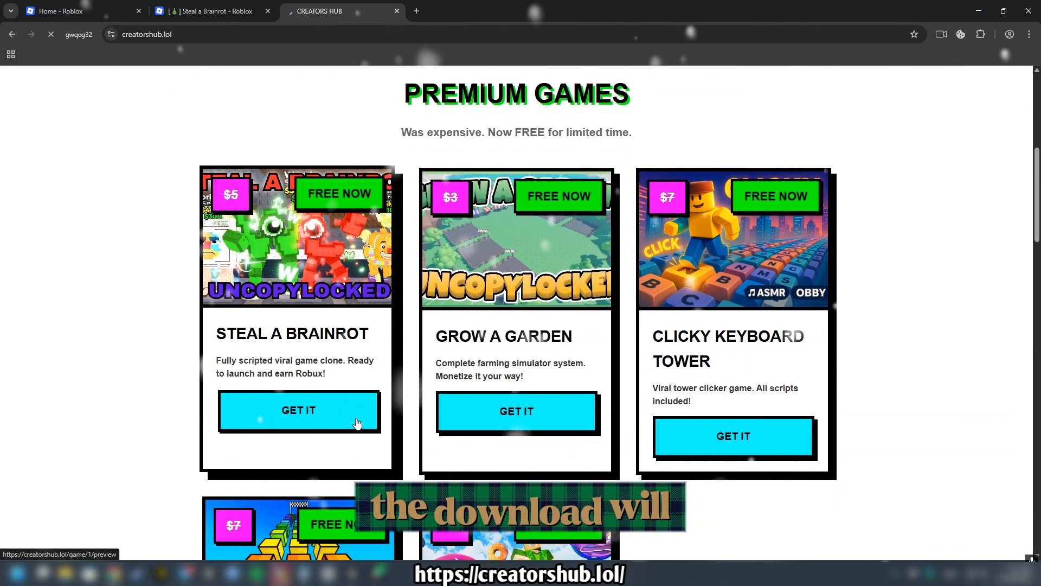
pyautogui.rightClick(351, 275)
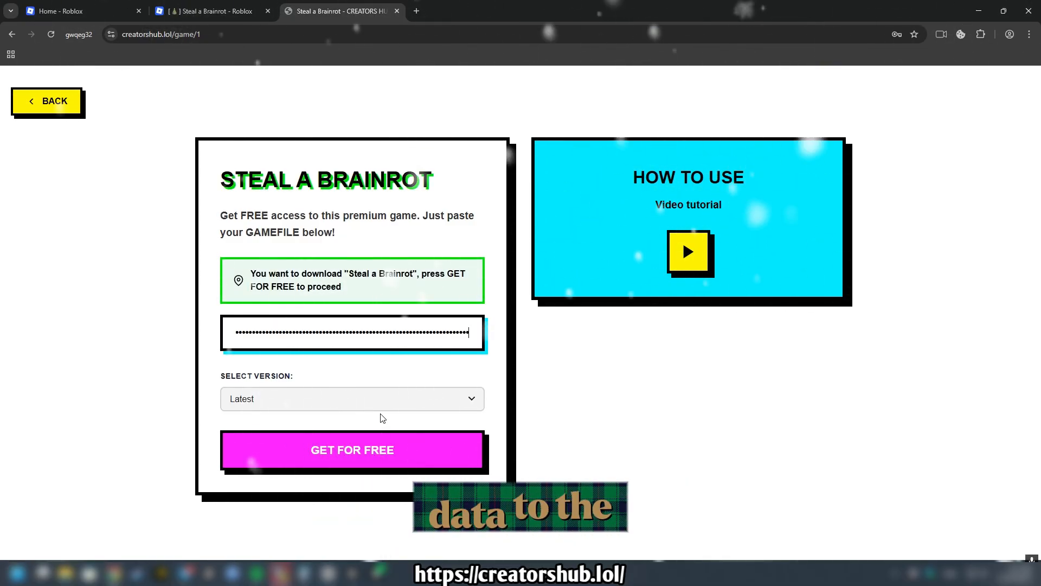
pyautogui.click(352, 398)
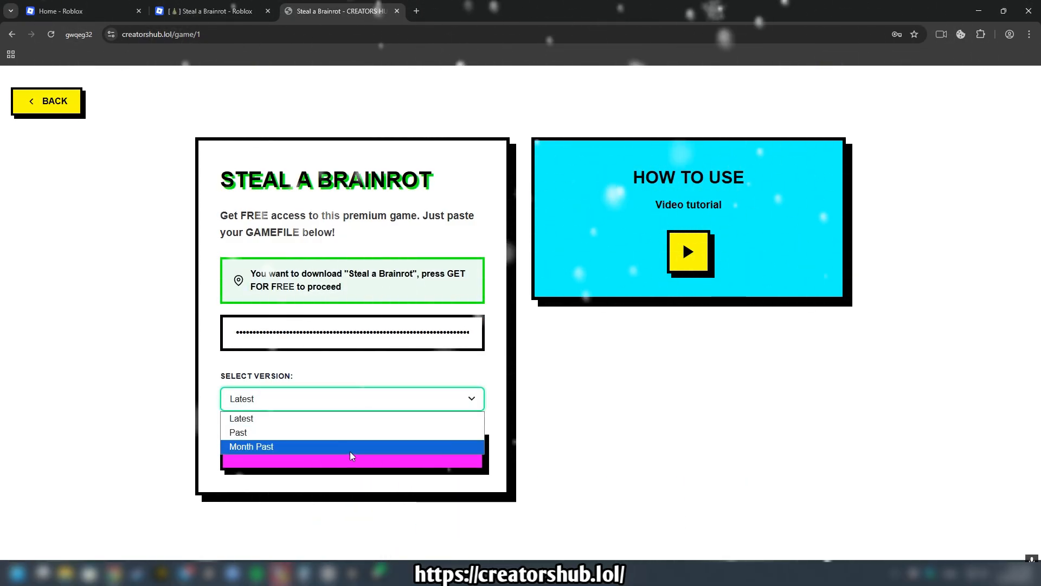
pyautogui.click(352, 460)
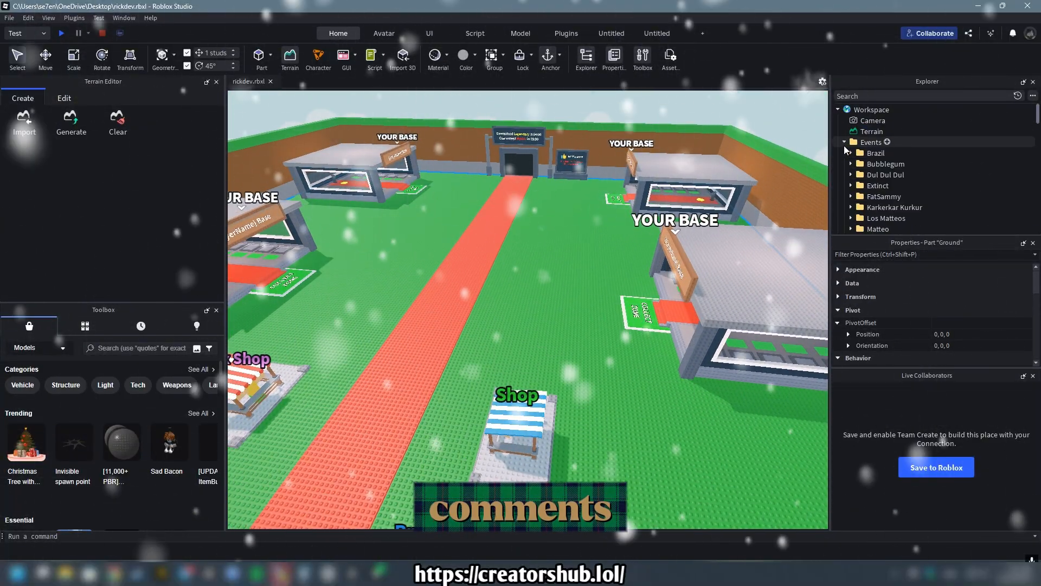
# Expand Workspace > Events > Brazil to show FullMapFloor and MapFloor
pyautogui.click(851, 121)
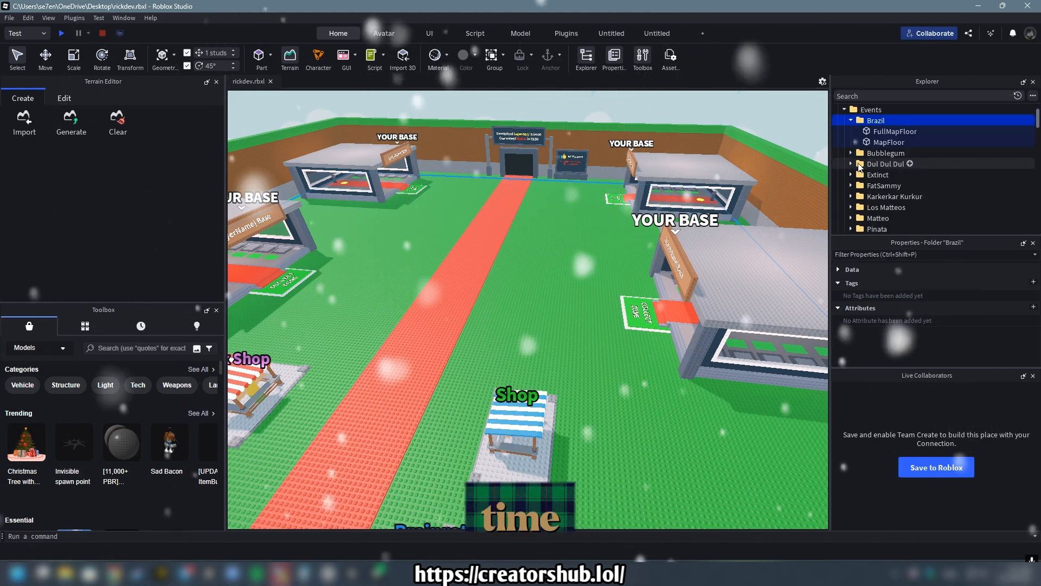